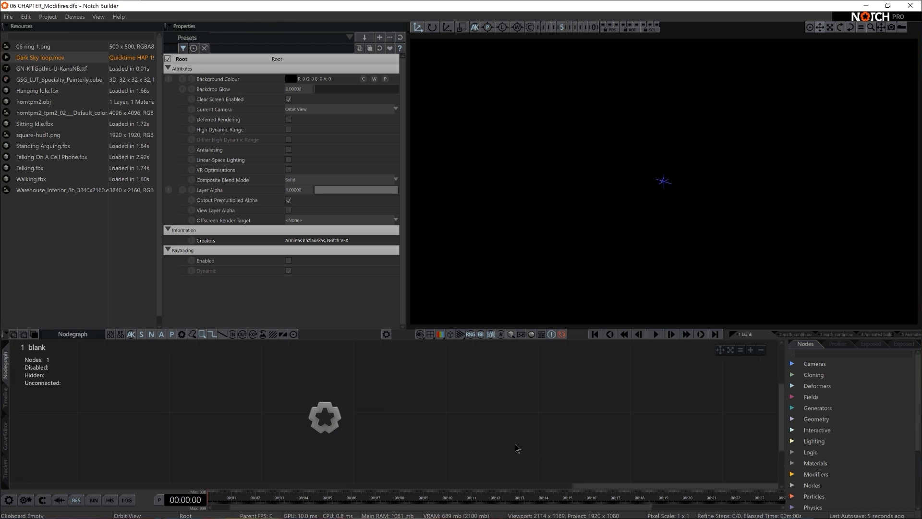
pyautogui.moveTo(800, 376)
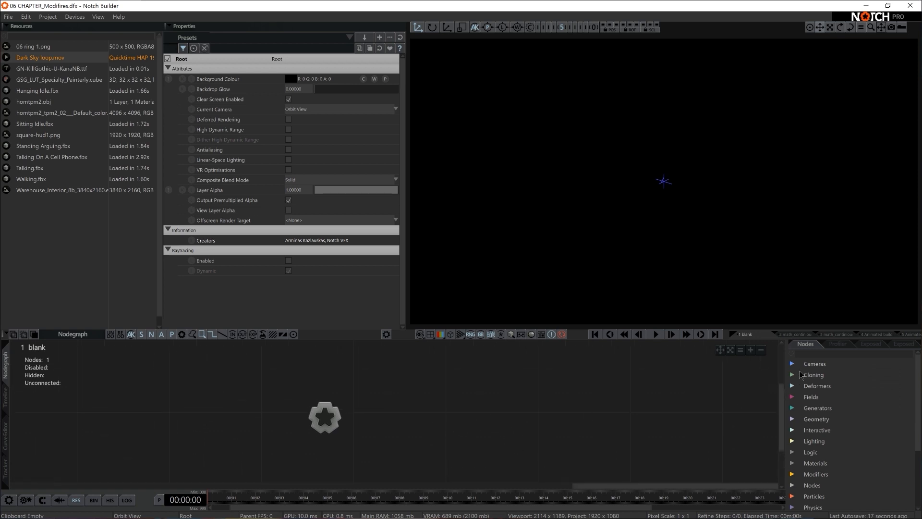
# - Search 'shp' in the Nodes panel to add a Shape 3D sphere to the scene
pyautogui.write('shp')
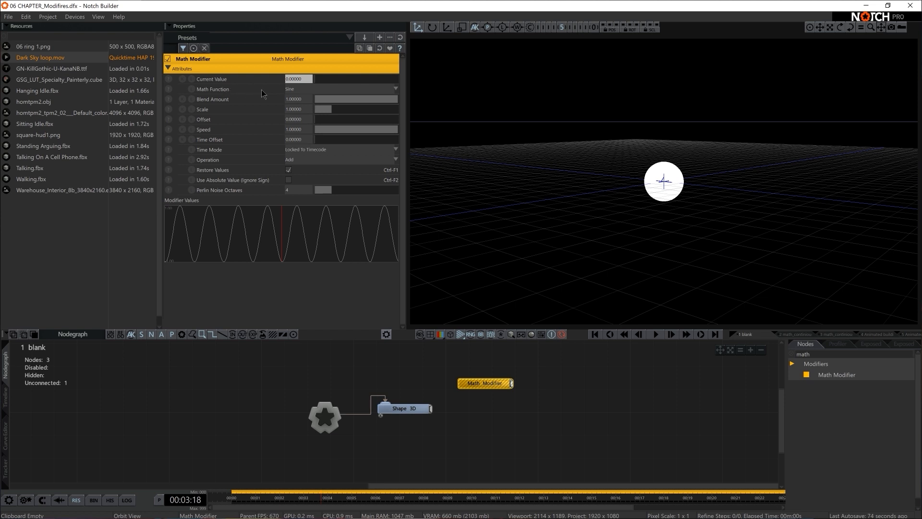
# - Preview Square - Inverted and Random Noise on the Math Modifier, then keep Sine
pyautogui.click(340, 88)
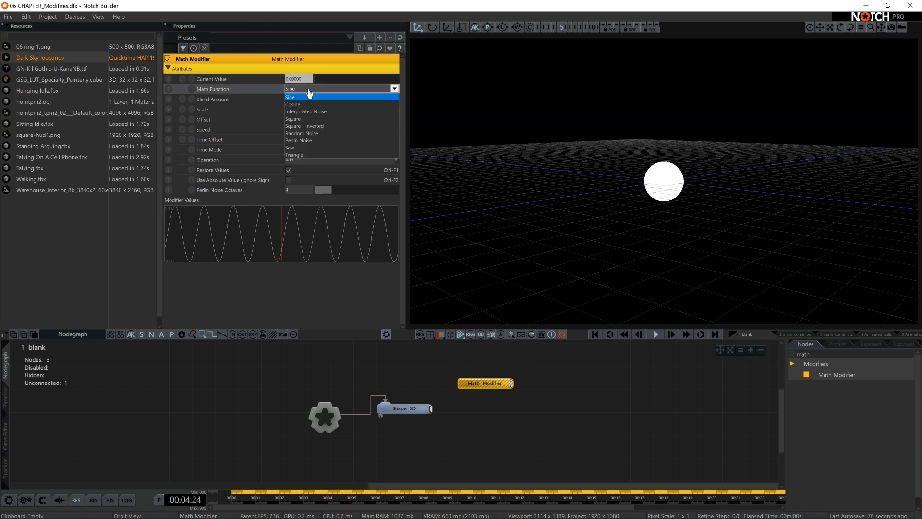
pyautogui.click(305, 125)
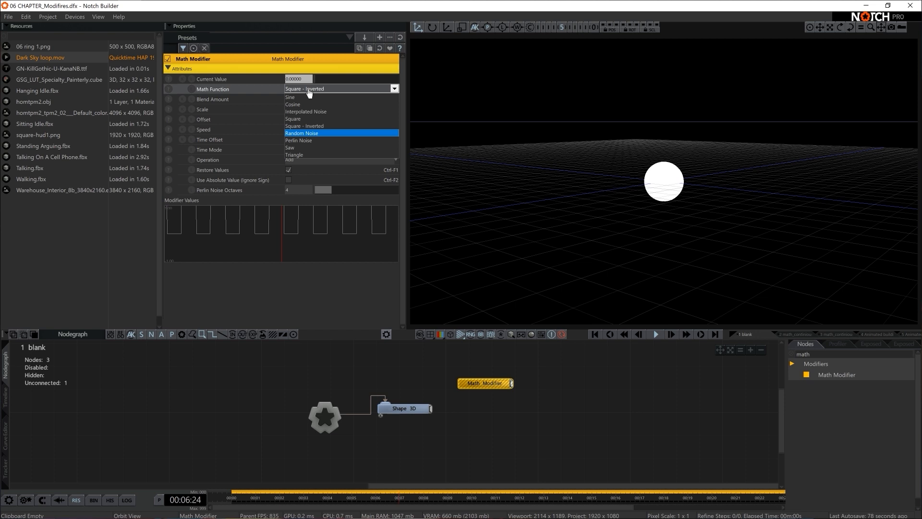
pyautogui.click(289, 97)
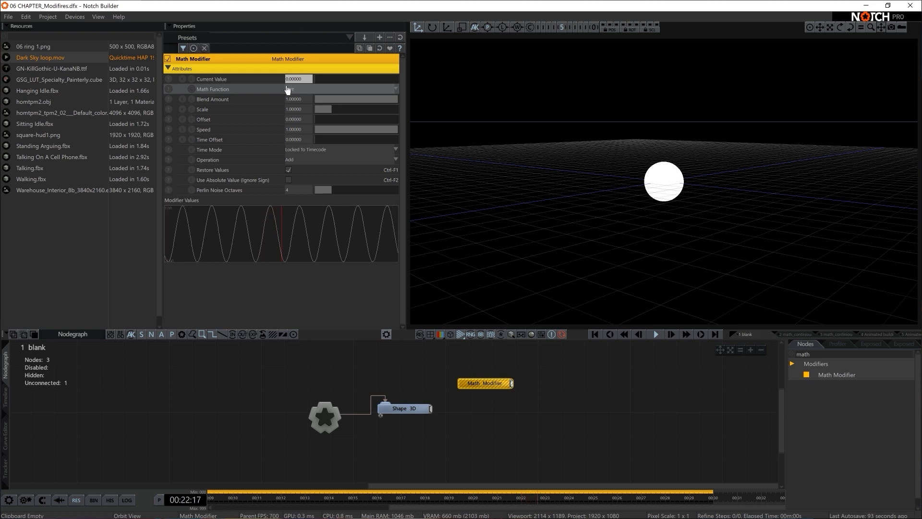
pyautogui.click(403, 408)
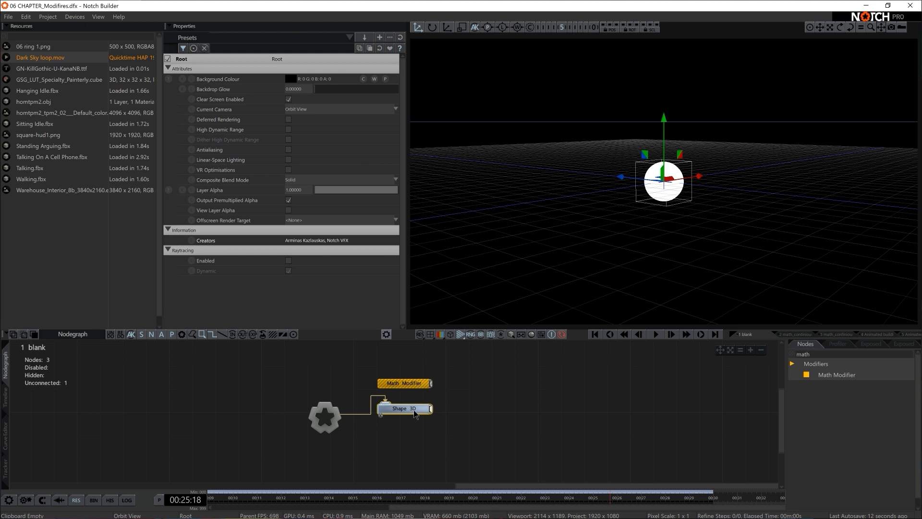
# - Reset the sphere's Position X to 0 and let the Math Modifier's sine drive it sideways
pyautogui.click(399, 408)
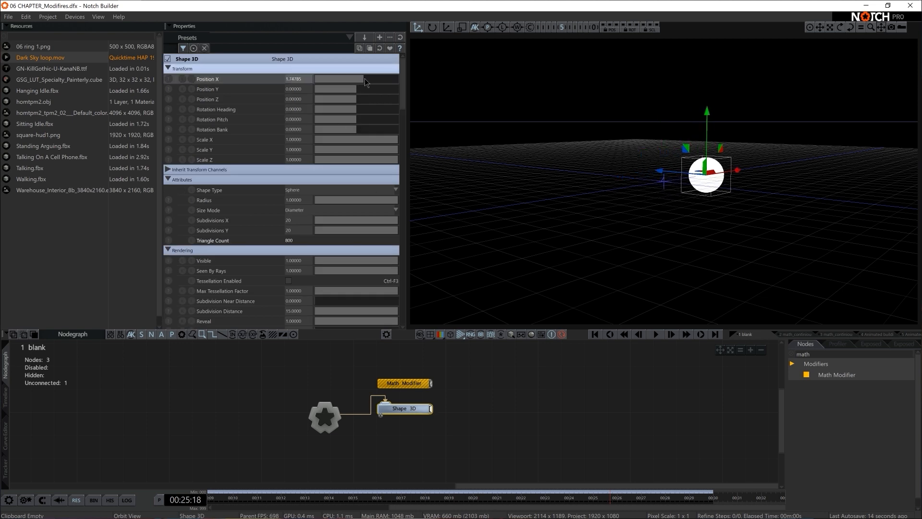
pyautogui.moveTo(365, 79); pyautogui.dragTo(350, 78)
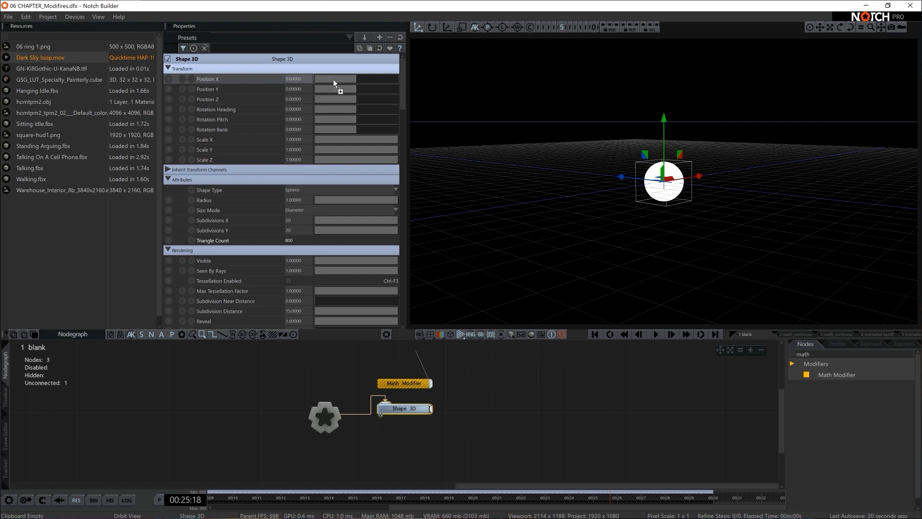
pyautogui.press('space')
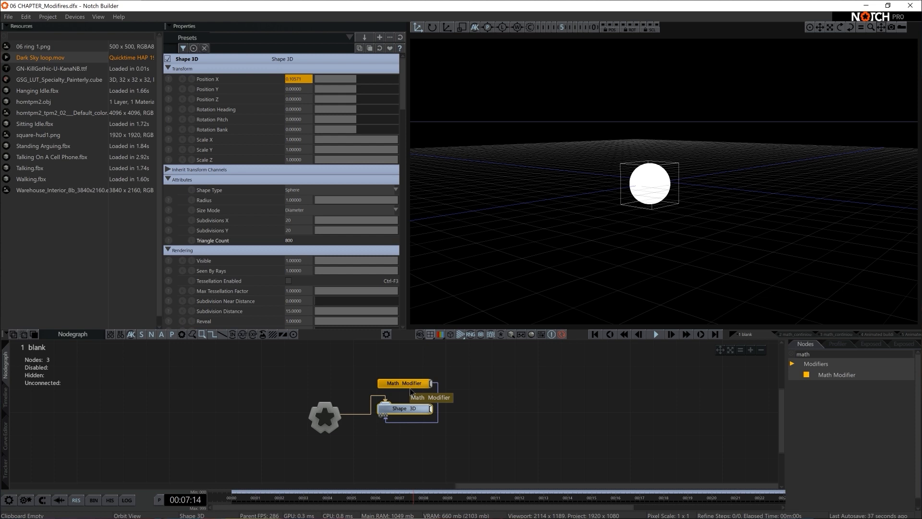
pyautogui.click(404, 384)
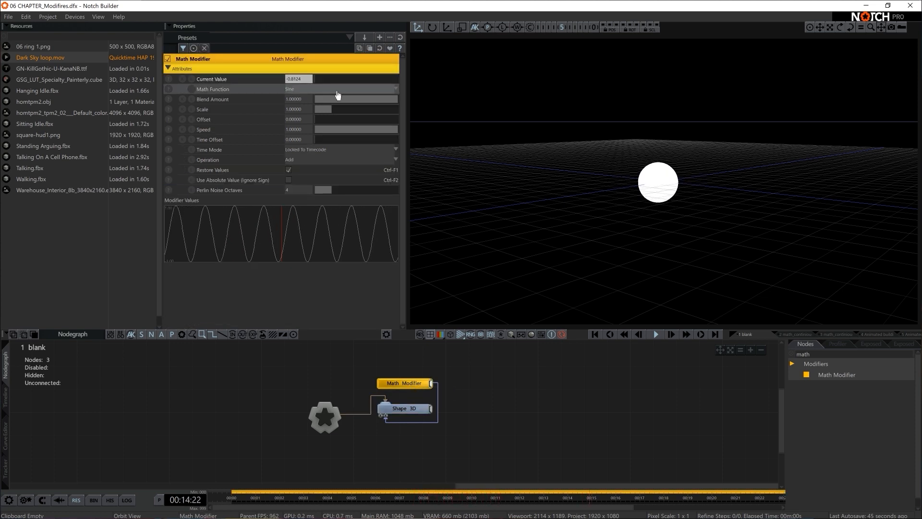
# - Try Interpolated Noise, Square and Perlin Noise waveforms on the sphere, returning to Sine
pyautogui.click(338, 88)
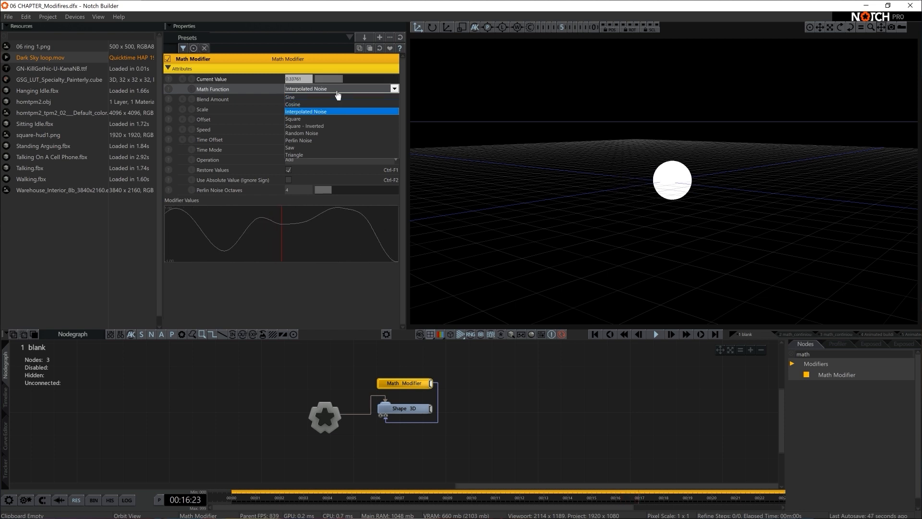
pyautogui.click(292, 118)
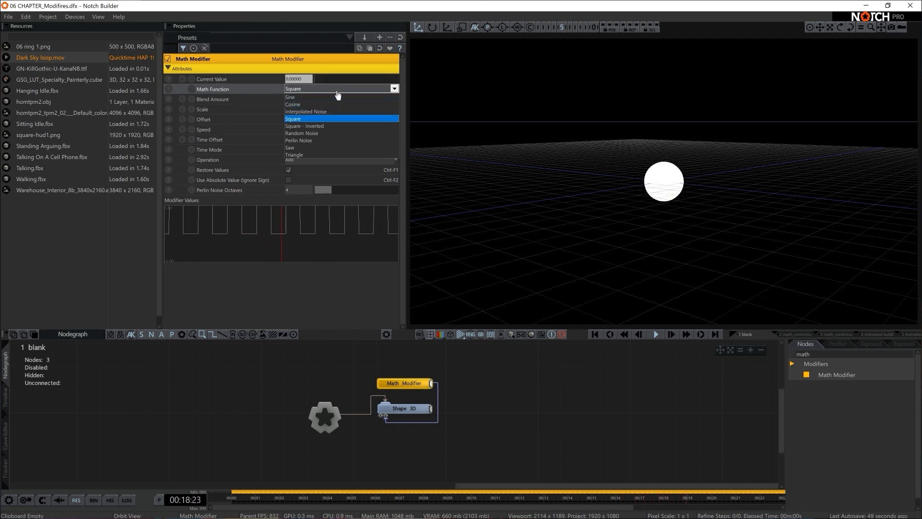
pyautogui.click(299, 140)
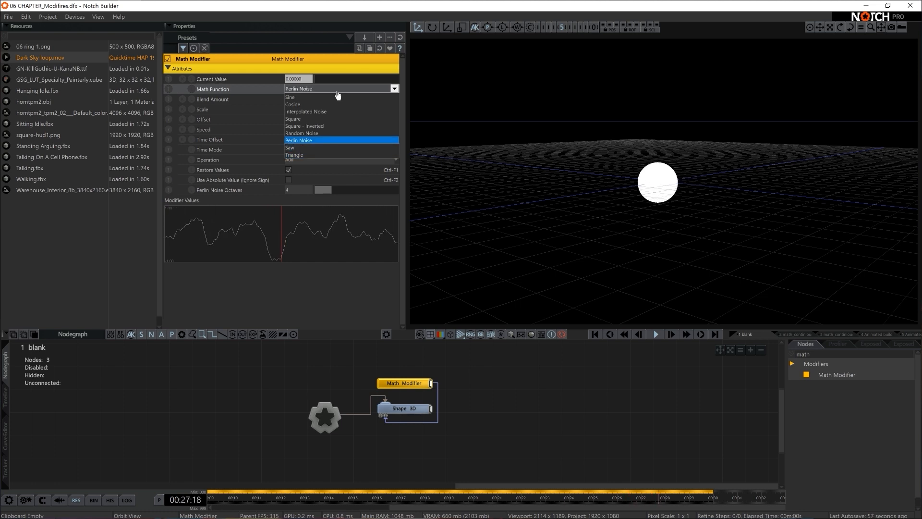
pyautogui.click(289, 97)
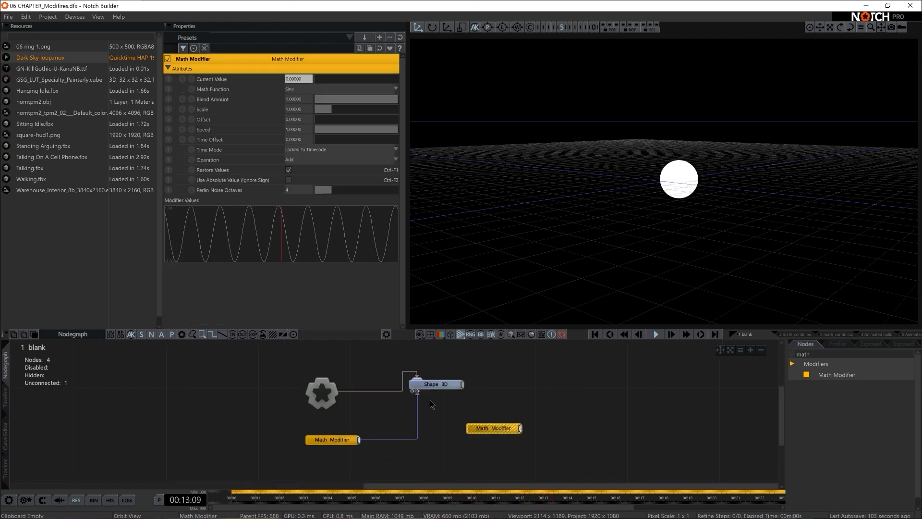
# - Wire the second Math Modifier into the sphere and give it a Square waveform
pyautogui.click(435, 384)
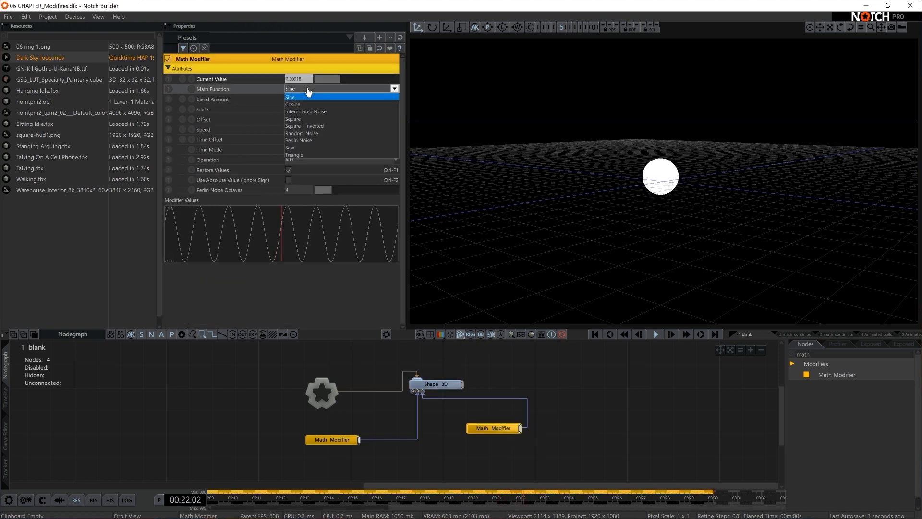
pyautogui.click(294, 118)
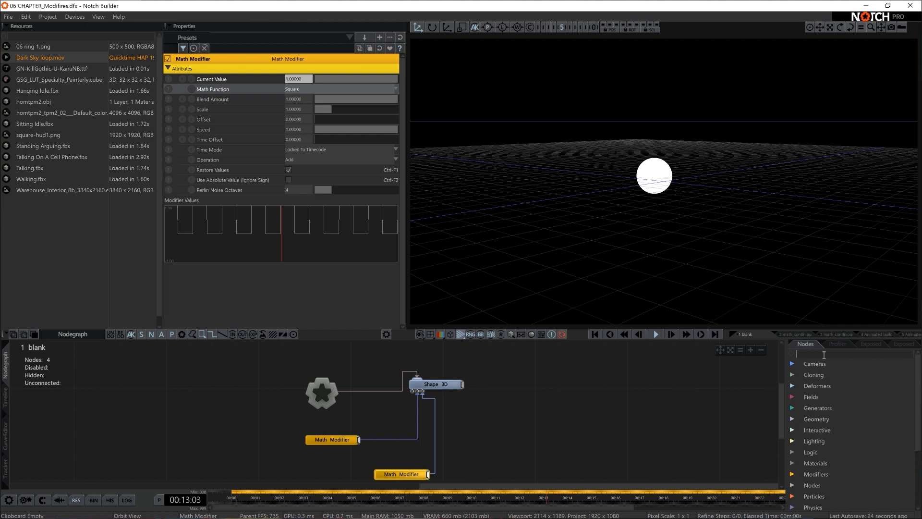
# - Add a second Shape 3D set to Box beside the sphere and link a Math Modifier to it
pyautogui.write('shape')
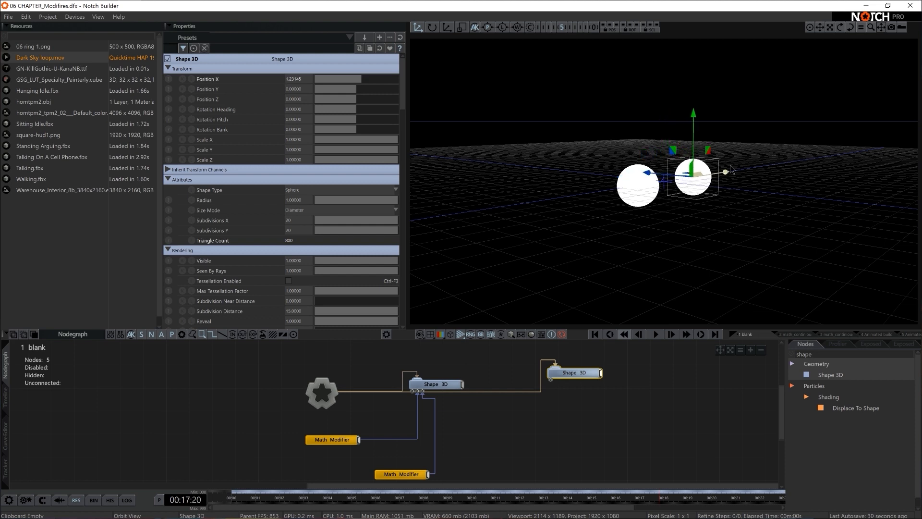
pyautogui.click(355, 189)
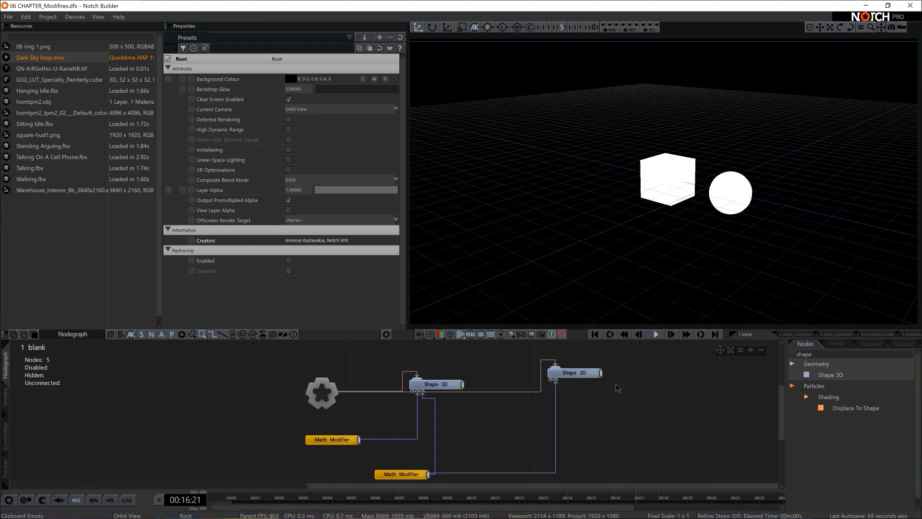
pyautogui.click(332, 439)
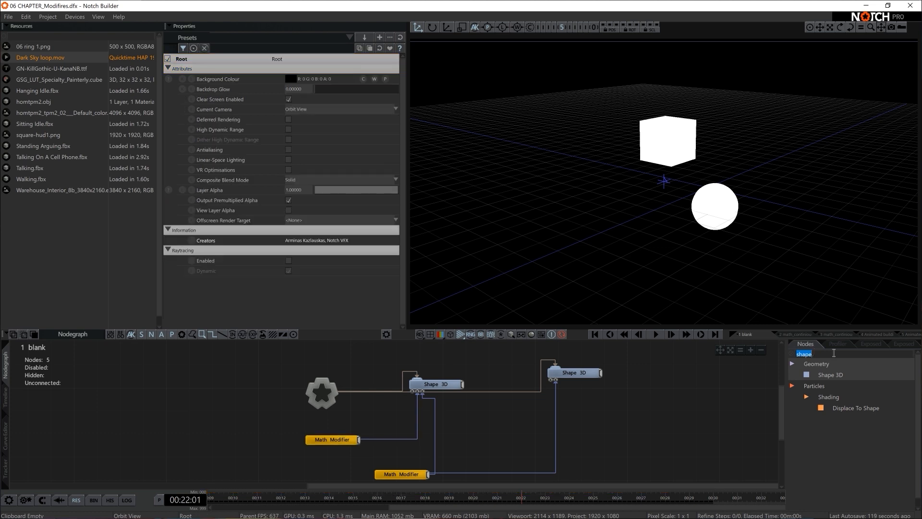
# - Add a Null node with a new Shape 3D sphere parented beneath it
pyautogui.write('null')
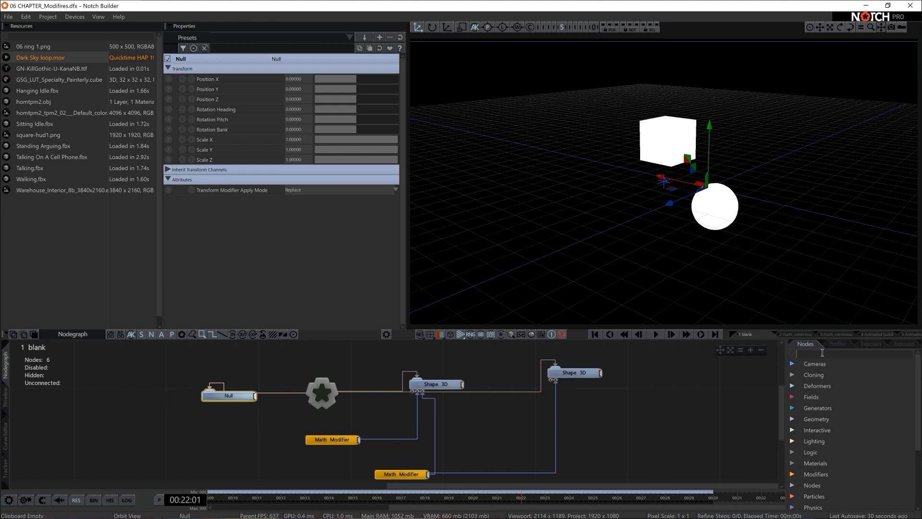
pyautogui.write('shape')
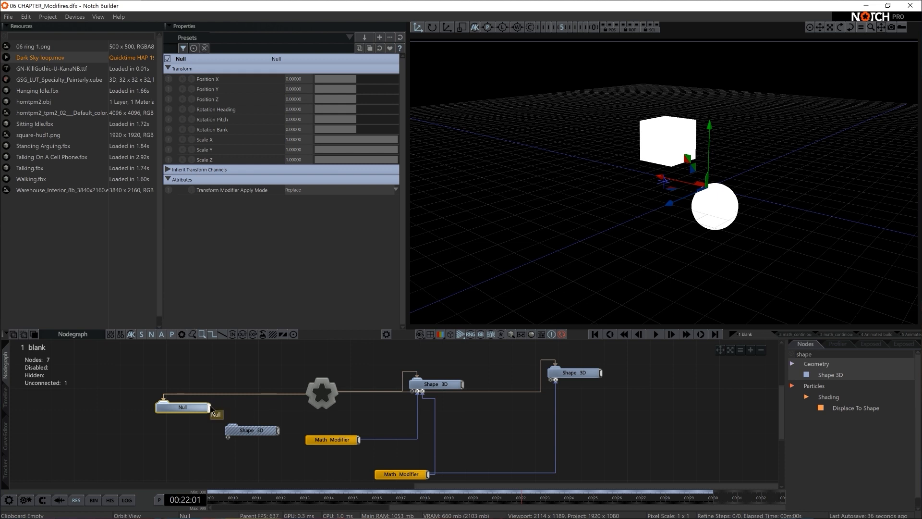
pyautogui.click(250, 430)
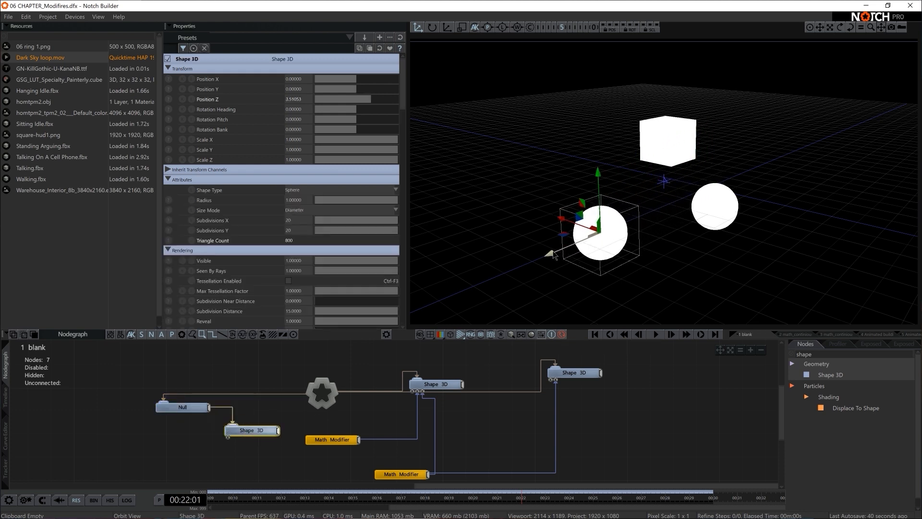
pyautogui.click(182, 407)
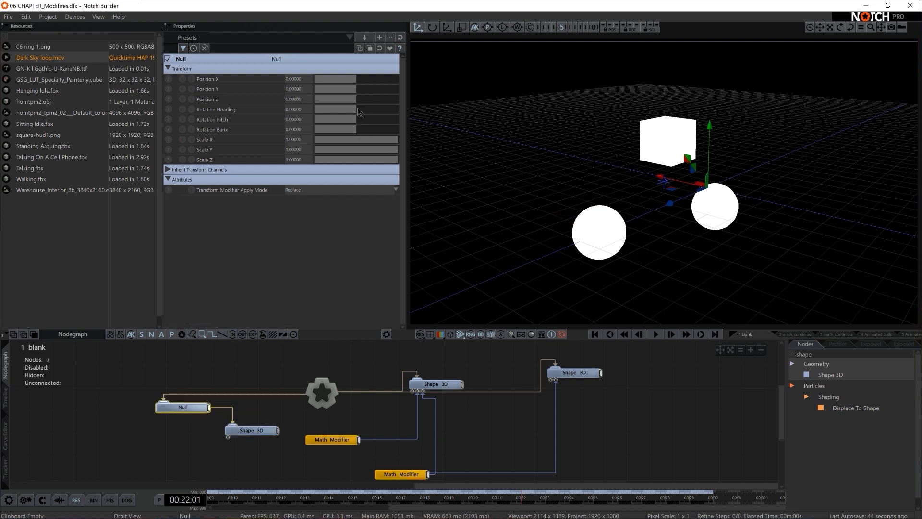
# - Drag the Null's Rotation Heading back and forth so the child sphere swings around the centre
pyautogui.moveTo(352, 108); pyautogui.dragTo(329, 109)
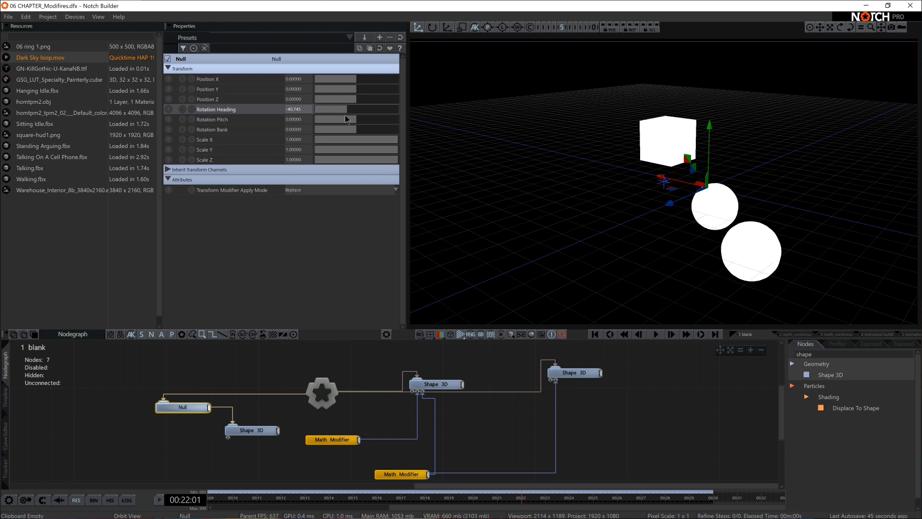
pyautogui.moveTo(330, 109); pyautogui.dragTo(353, 108)
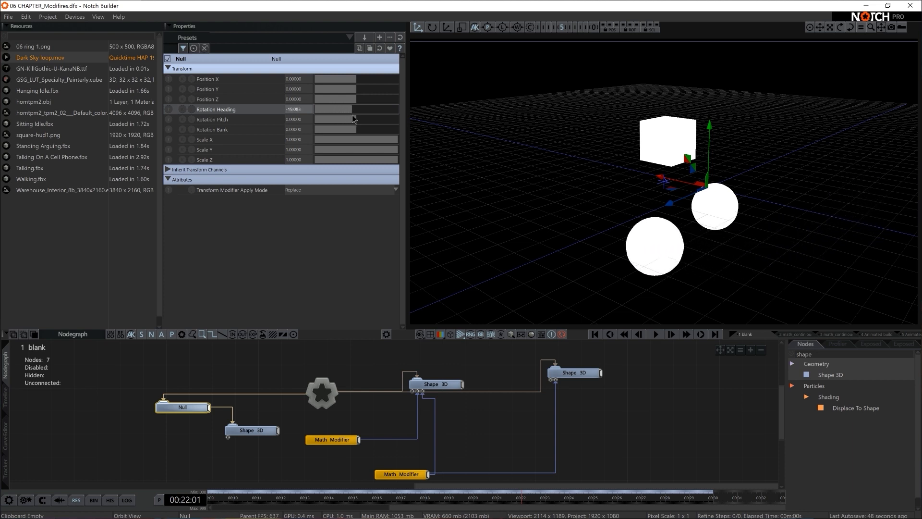
pyautogui.moveTo(335, 108); pyautogui.dragTo(353, 109)
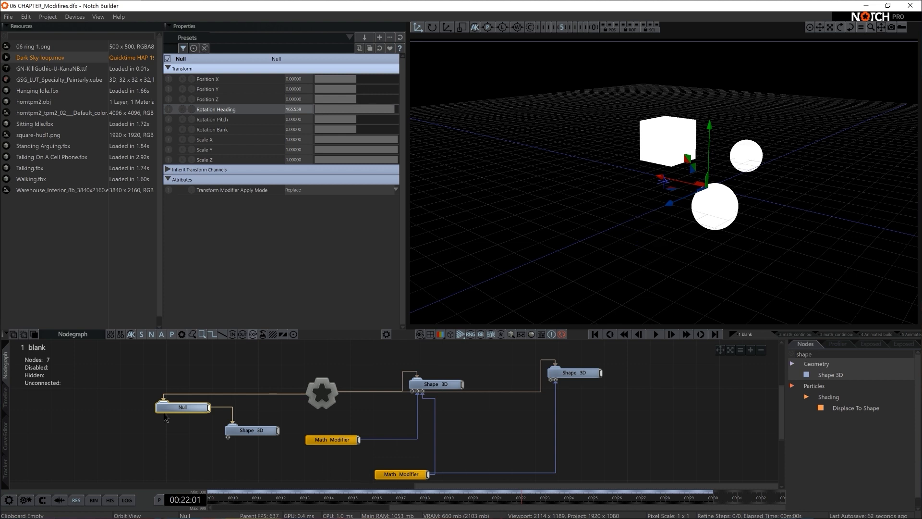
# - Add a Continuous Modifier and link it to the Null's Rotation Heading
pyautogui.click(804, 353)
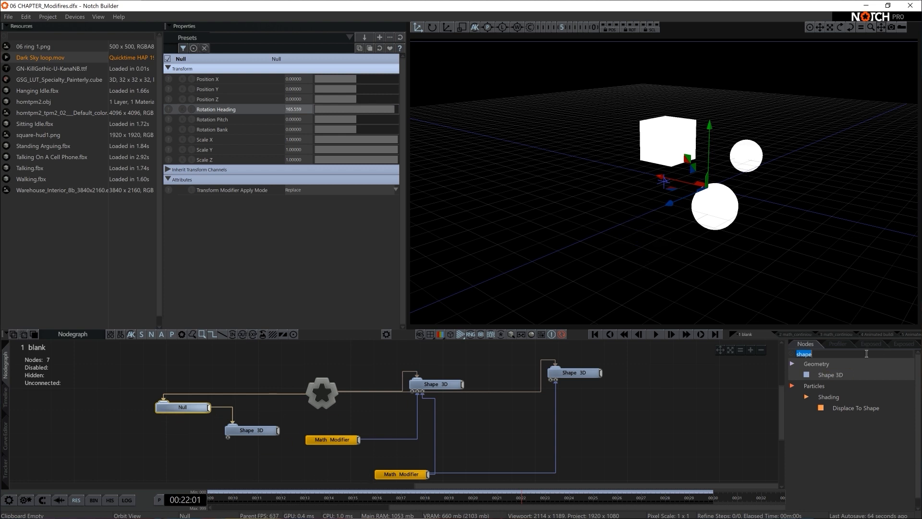
pyautogui.write('contin')
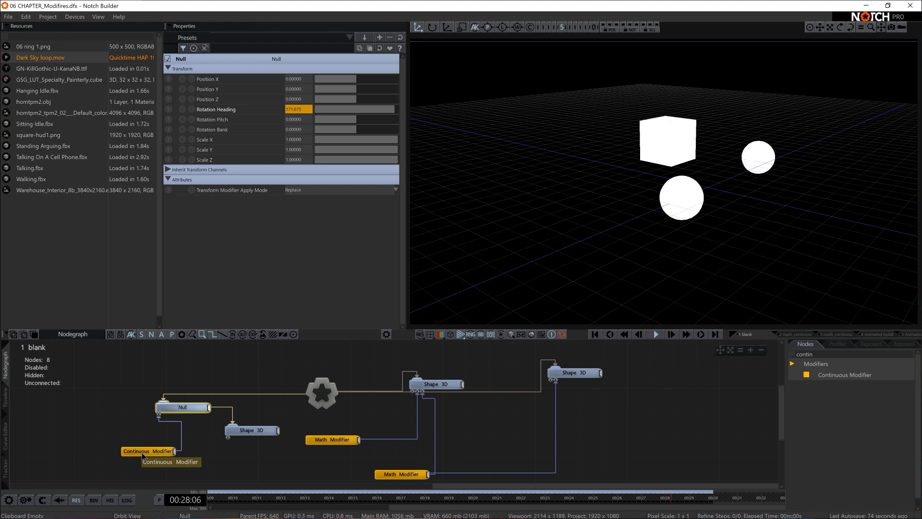
pyautogui.click(148, 452)
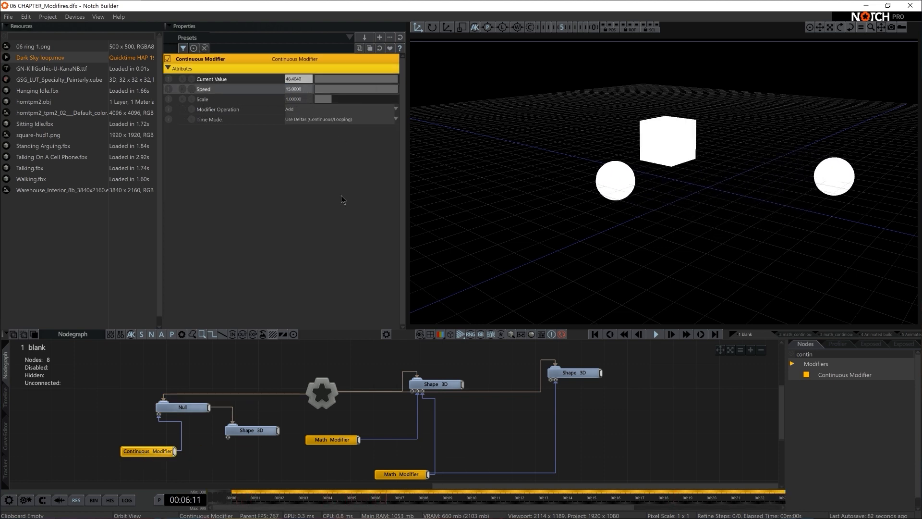
# - Check the child sphere and the Null's now-driven heading, then clear the selection
pyautogui.click(250, 431)
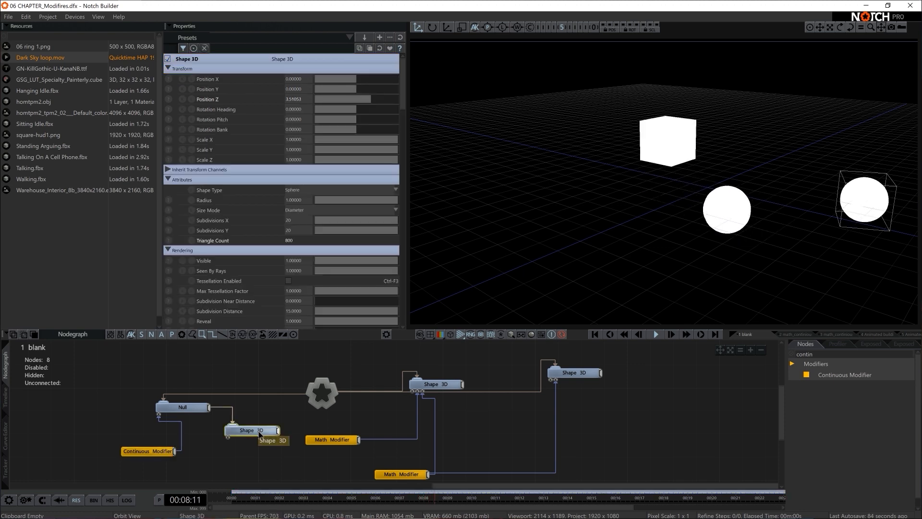
pyautogui.click(182, 407)
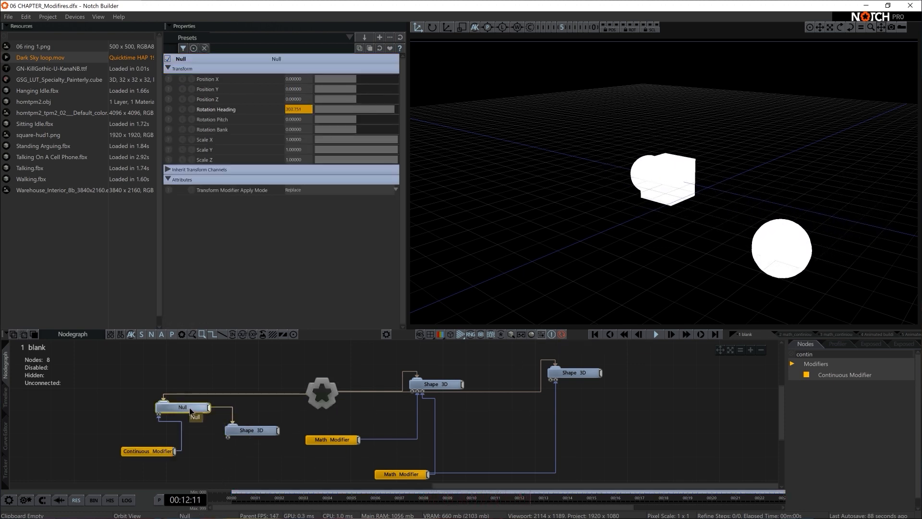
pyautogui.click(655, 334)
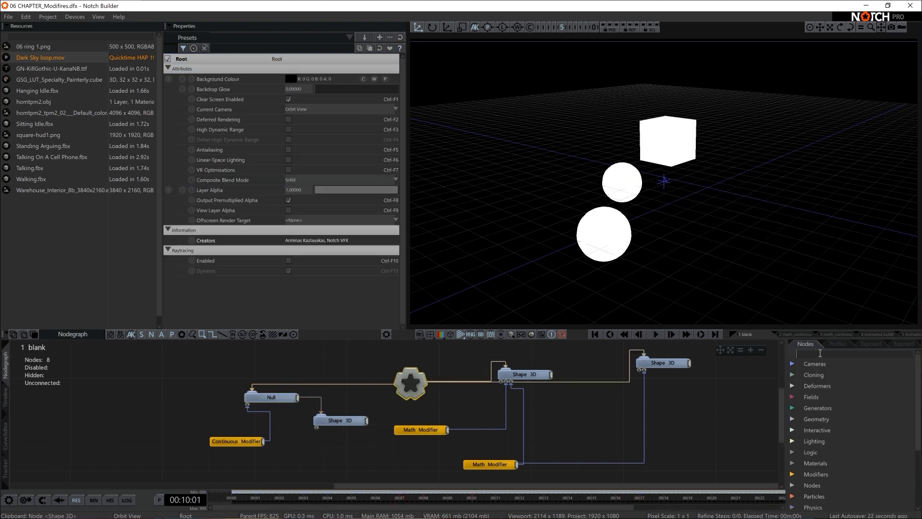
# - Nest new Shape 3D nodes under the orbiting sphere with Position Y and Z offsets
pyautogui.write('shape')
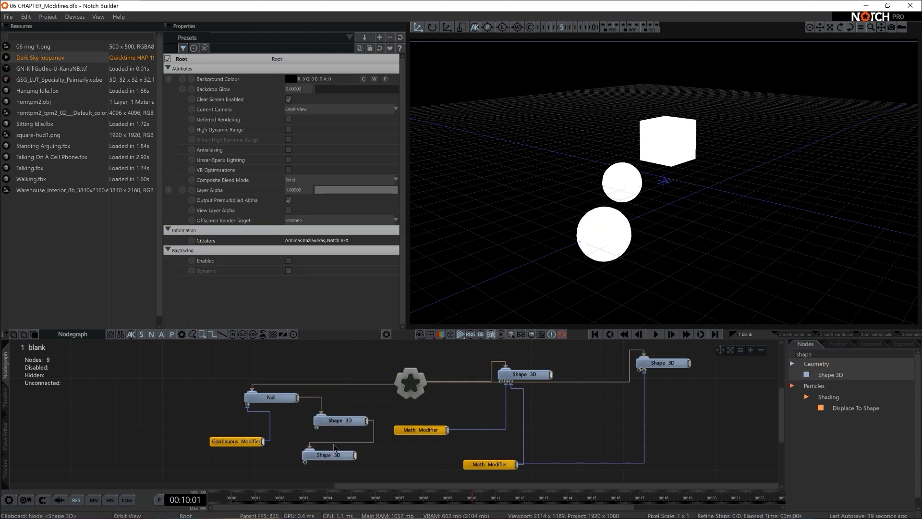
pyautogui.click(340, 419)
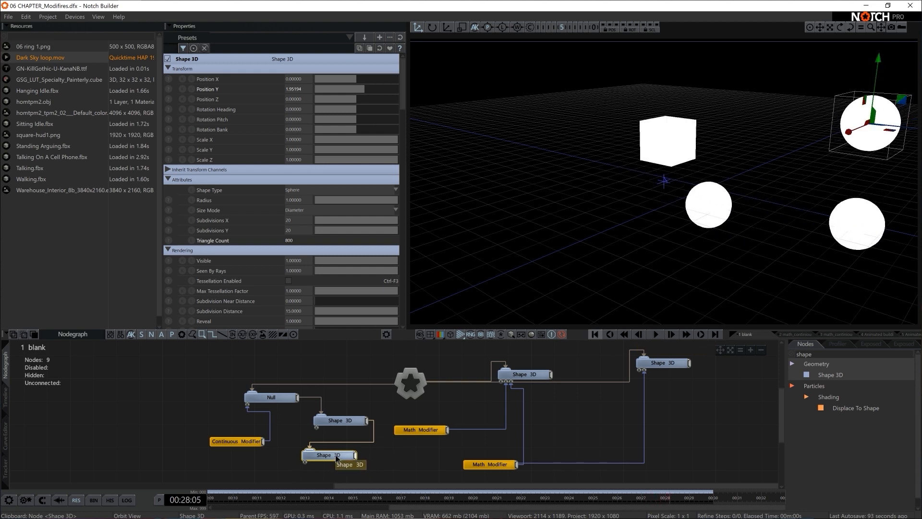
pyautogui.moveTo(386, 444)
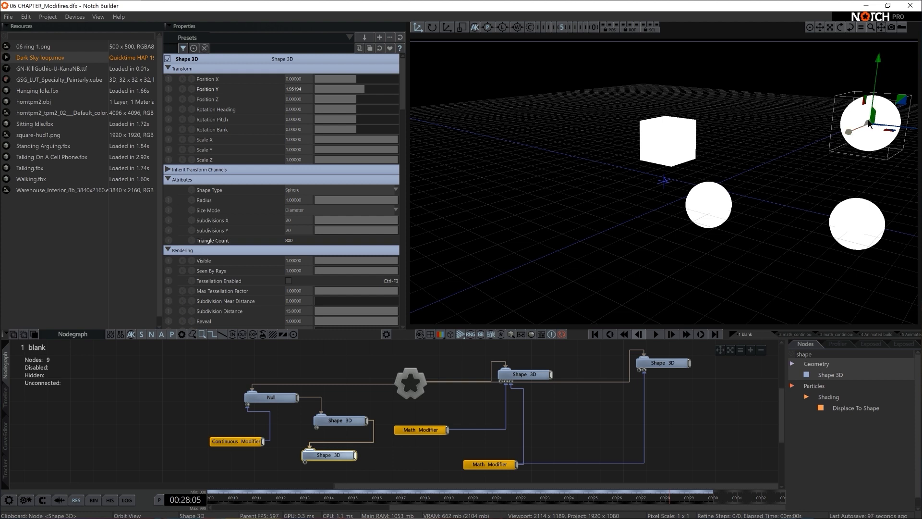
pyautogui.moveTo(865, 133)
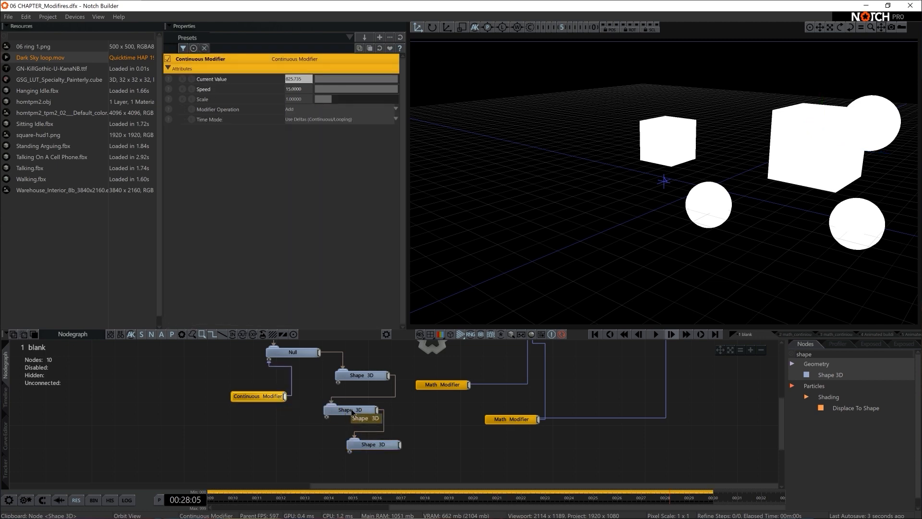
pyautogui.click(352, 409)
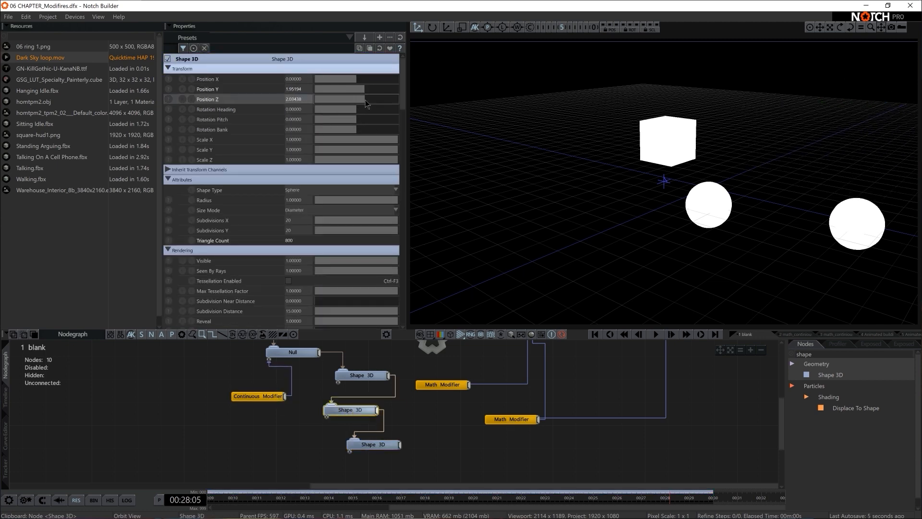
pyautogui.click(656, 334)
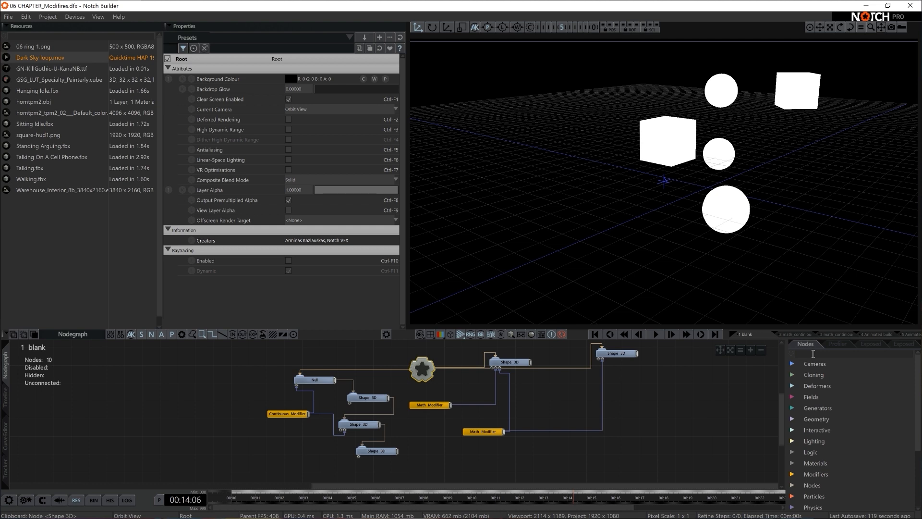
# - Add an Envelope Modifier, raise its value to about 0.46 and adjust its scale
pyautogui.write('enve')
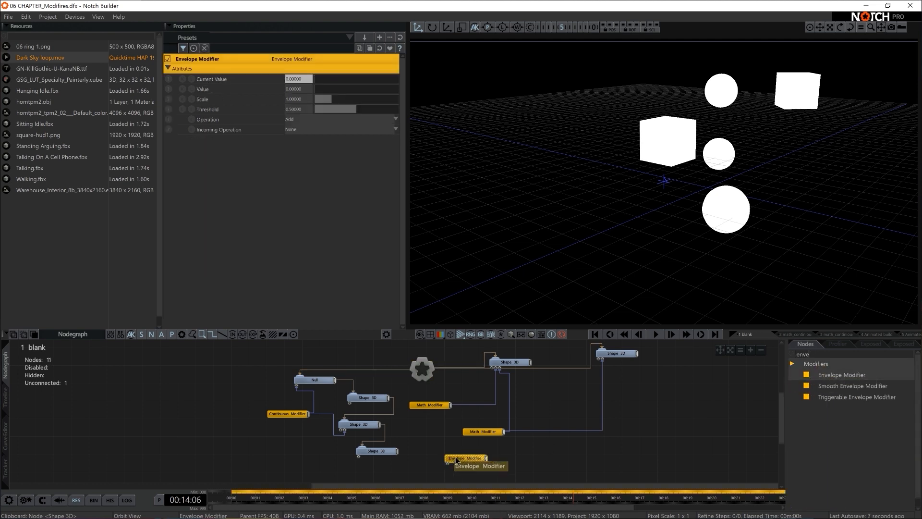
pyautogui.moveTo(315, 89); pyautogui.dragTo(358, 89)
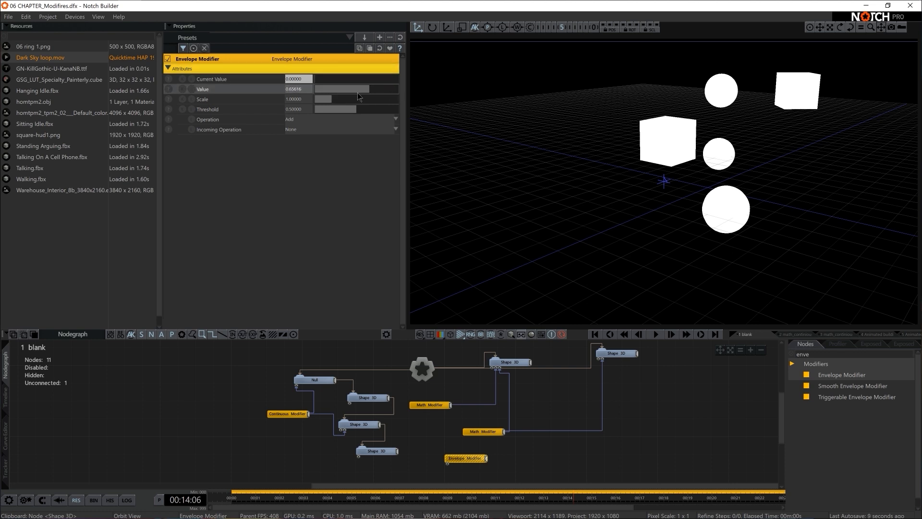
pyautogui.moveTo(365, 88); pyautogui.dragTo(327, 89)
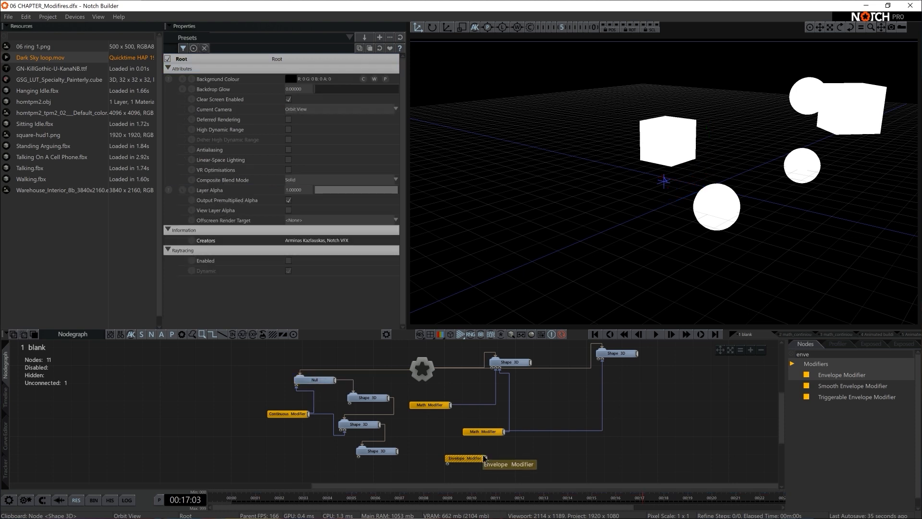
pyautogui.click(315, 379)
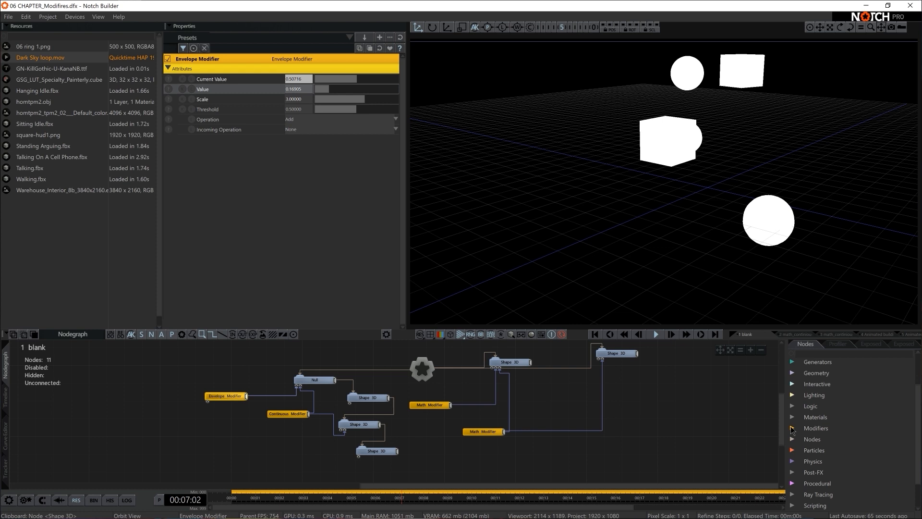
pyautogui.click(815, 428)
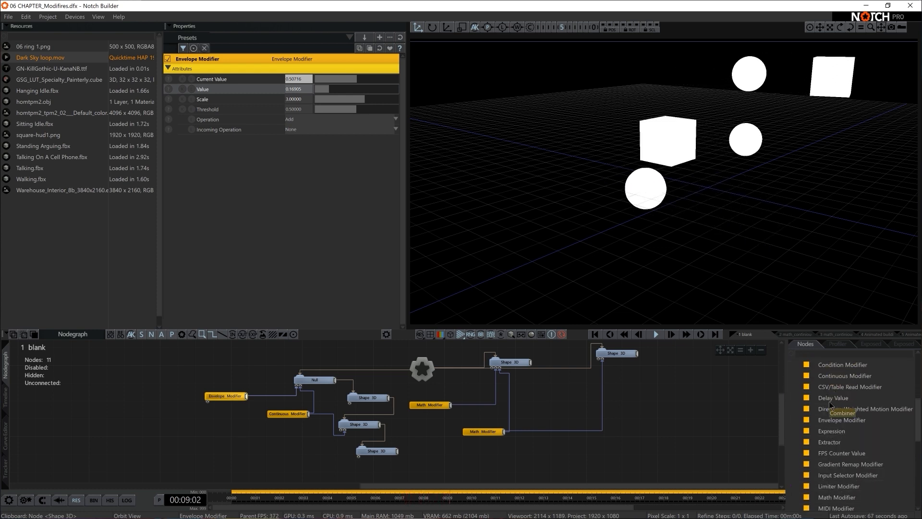